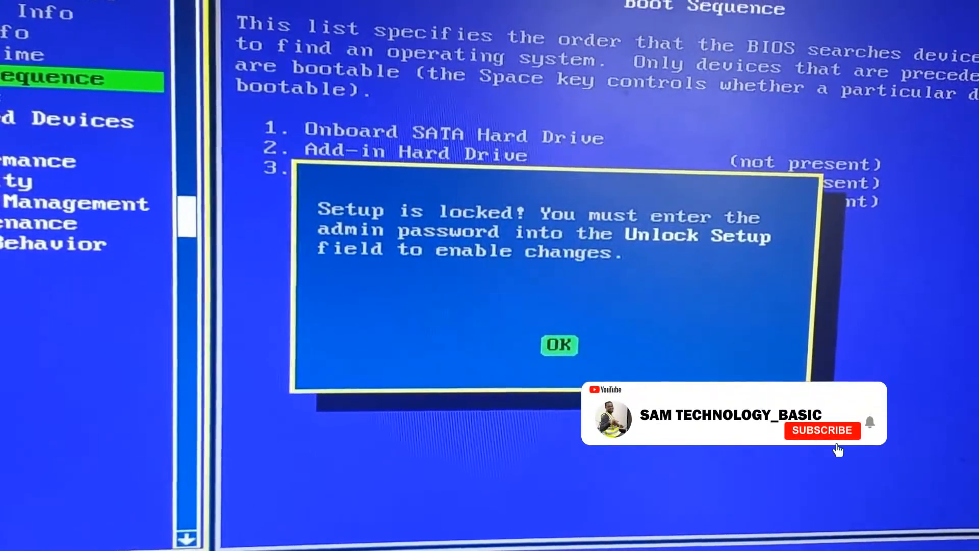
Acknowledge the setup-locked warning and move to the Security settings group
click(822, 431)
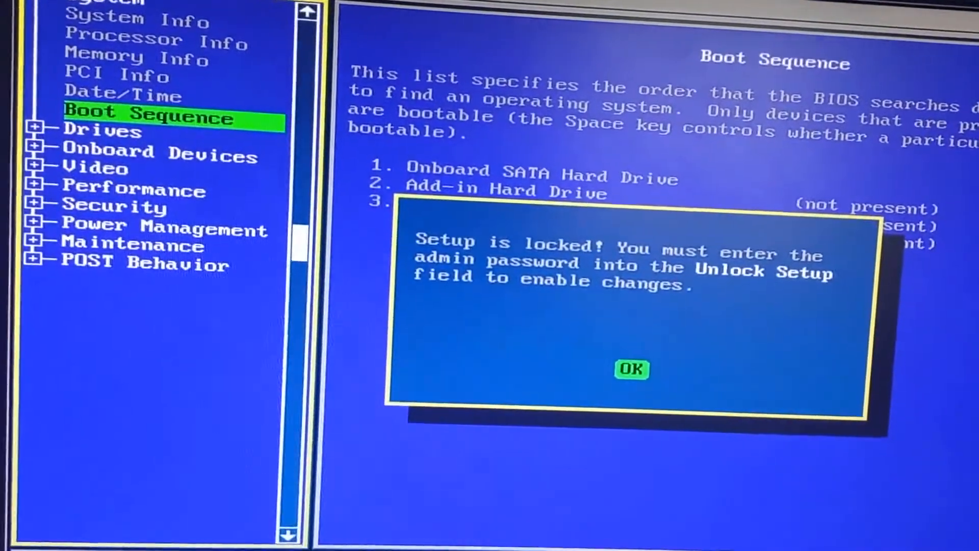
click(631, 369)
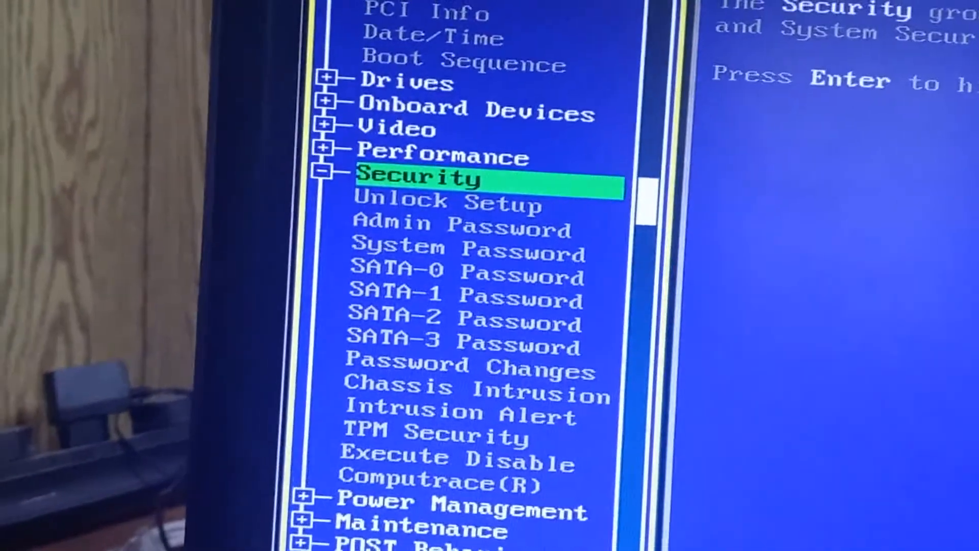
key(down)
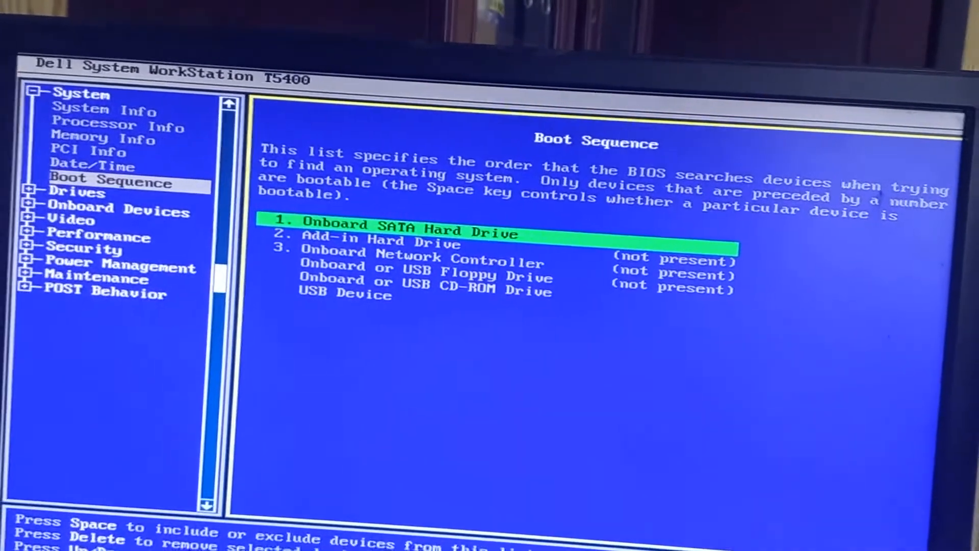
Move down the Boot Sequence device list toward the USB Device entry
key(down)
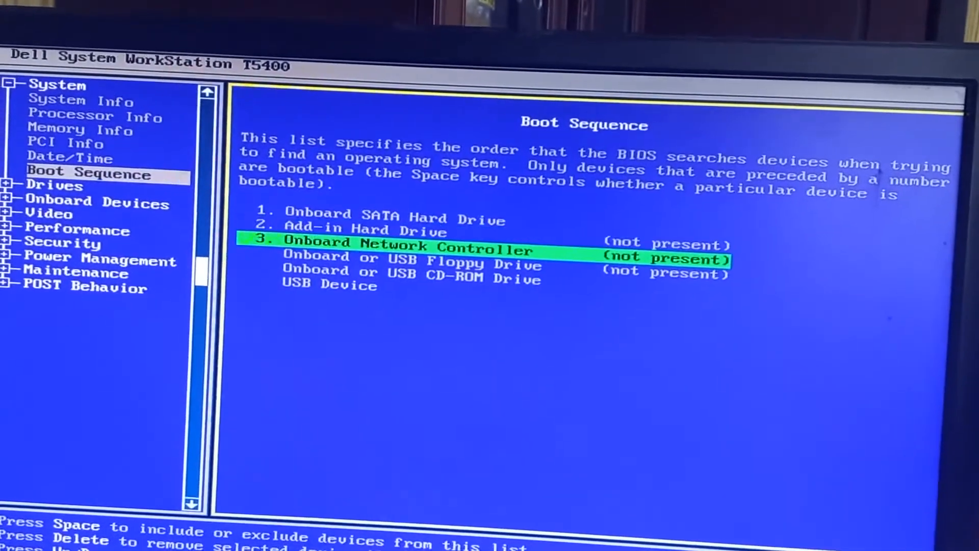
key(down)
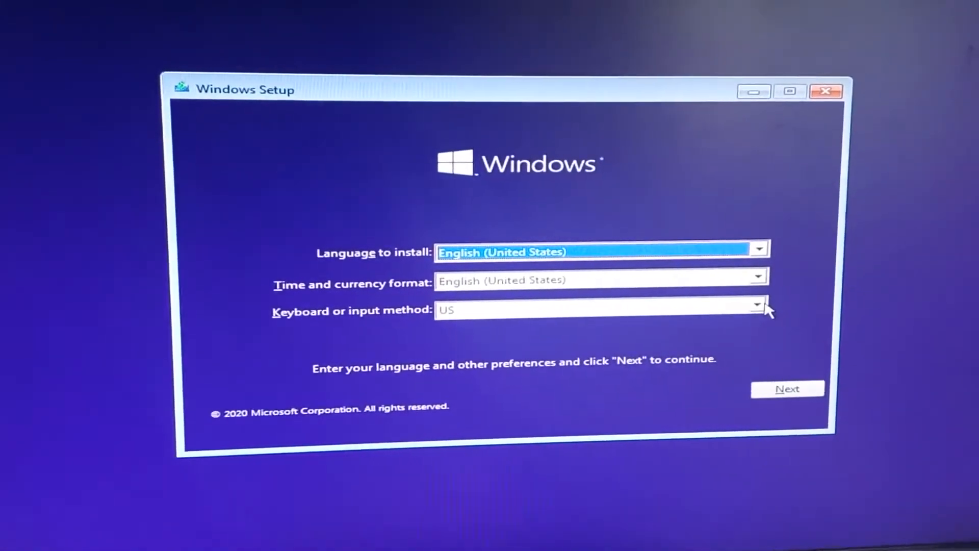
Keep the US keyboard layout, continue past language preferences and start Install now
click(757, 310)
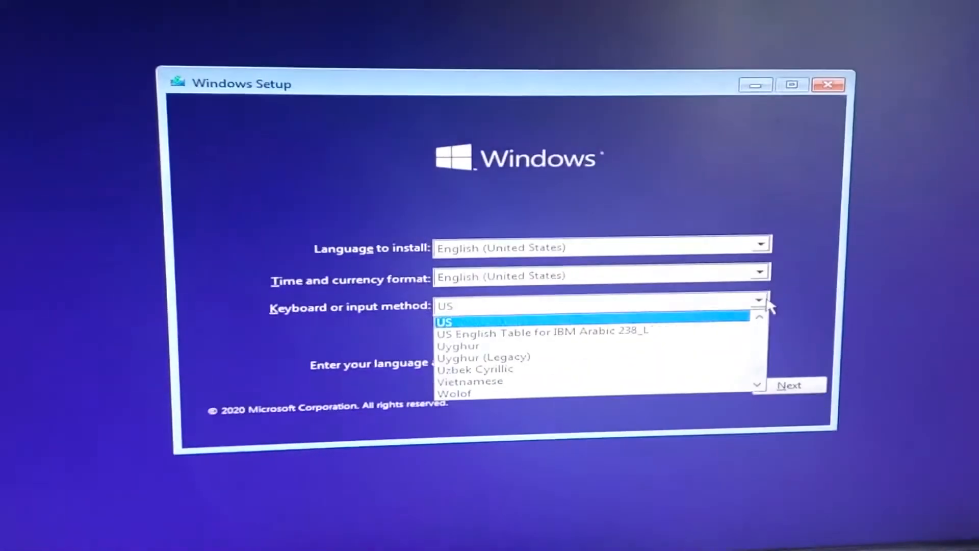
click(443, 322)
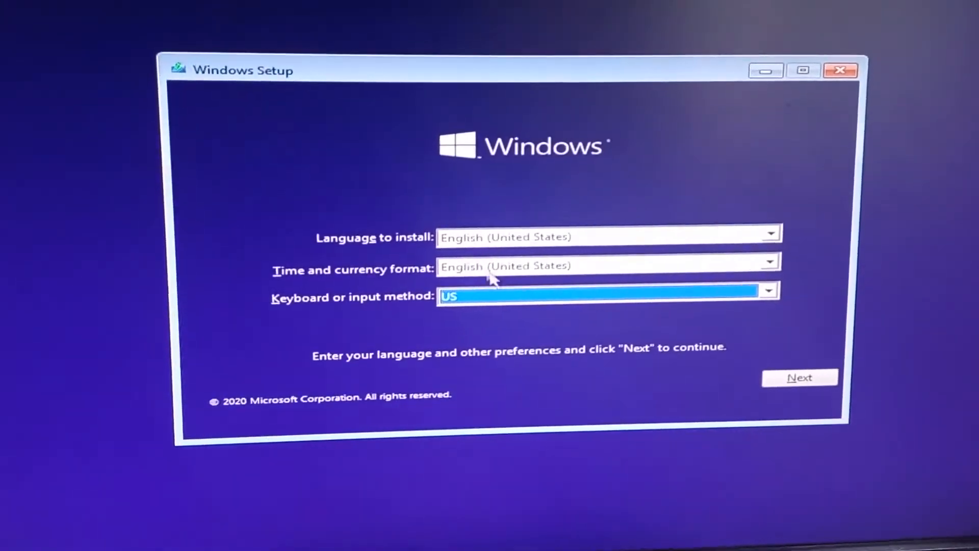
click(800, 377)
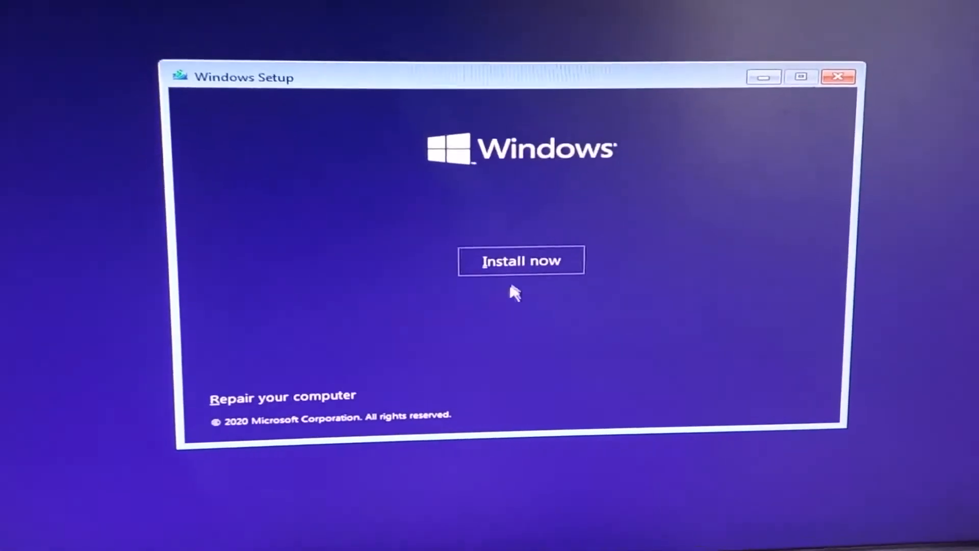
click(521, 260)
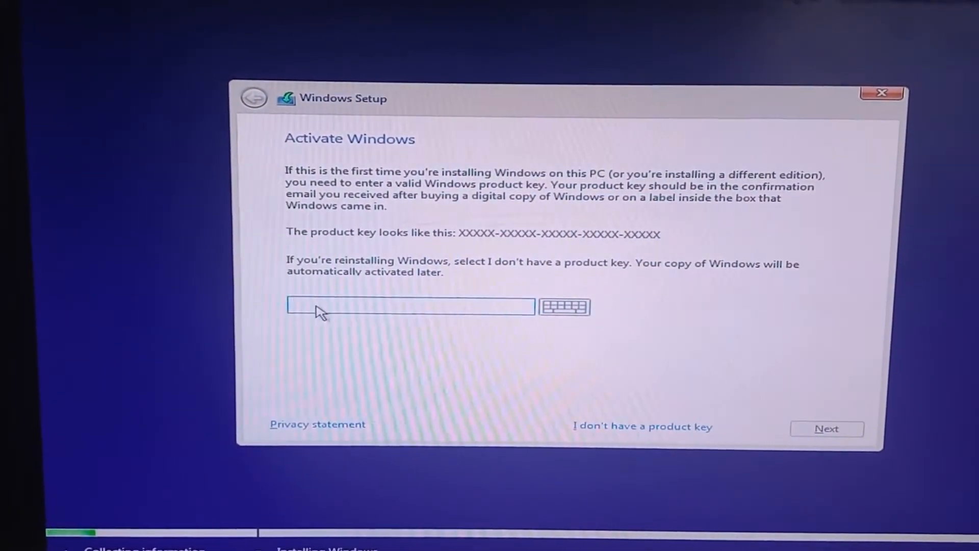
Skip the product key with 'I don't have a product key'
click(409, 306)
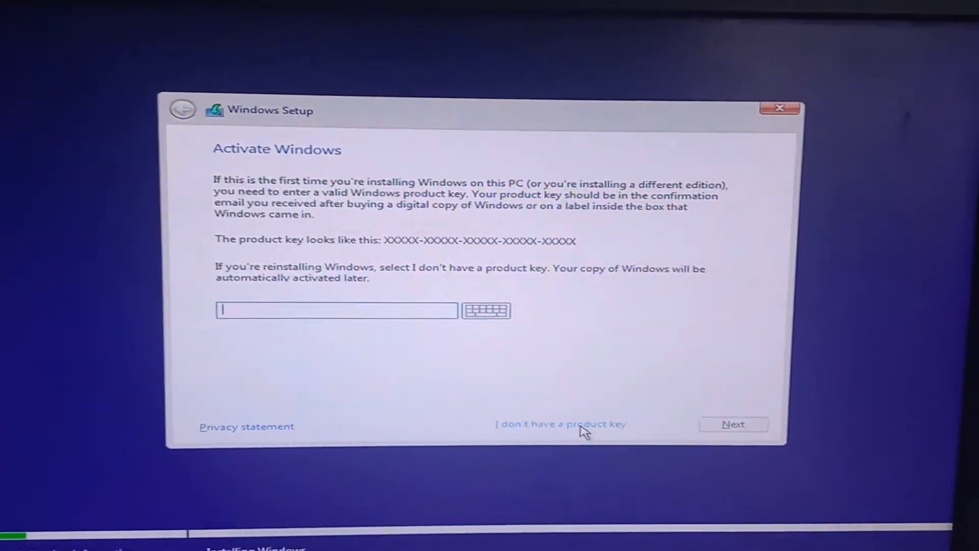
click(566, 423)
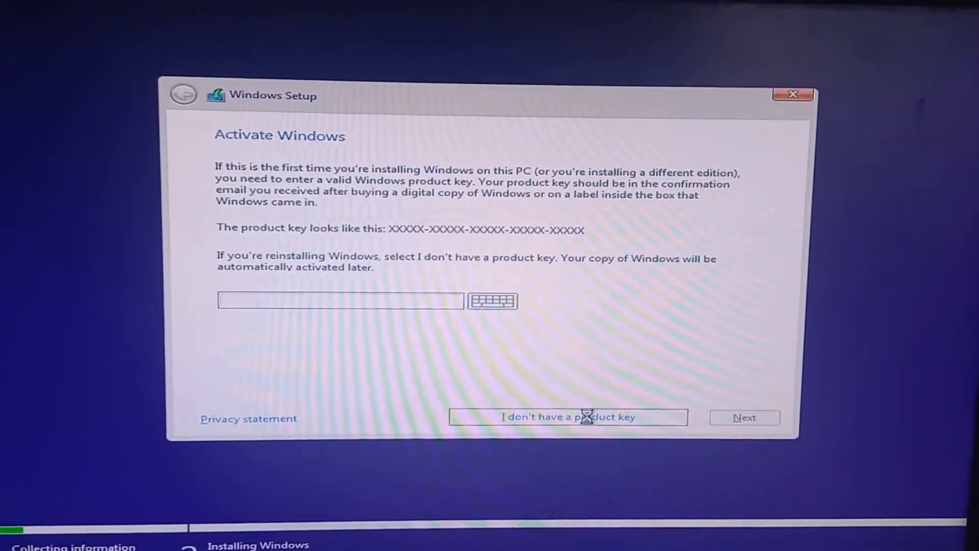
click(567, 416)
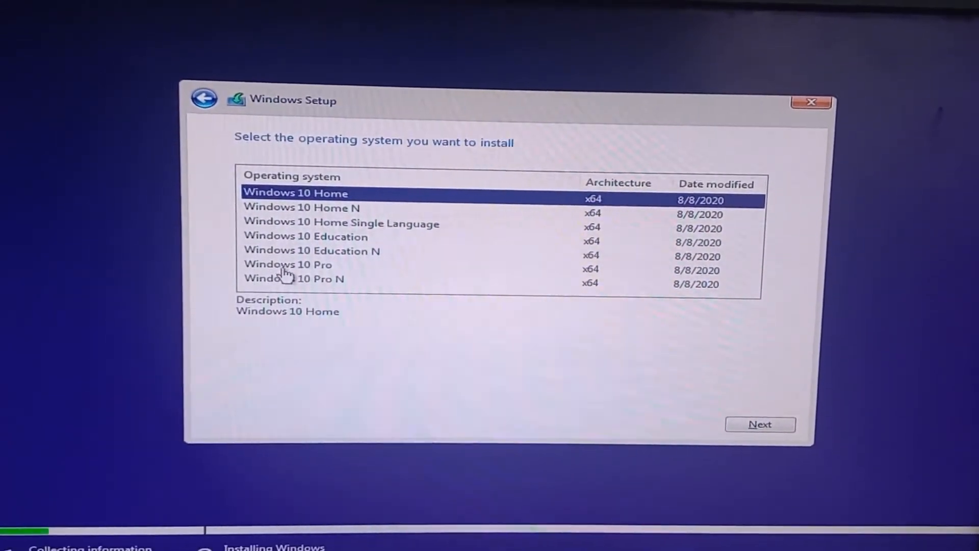
Choose Windows 10 Pro as the edition and continue to the license terms
click(286, 265)
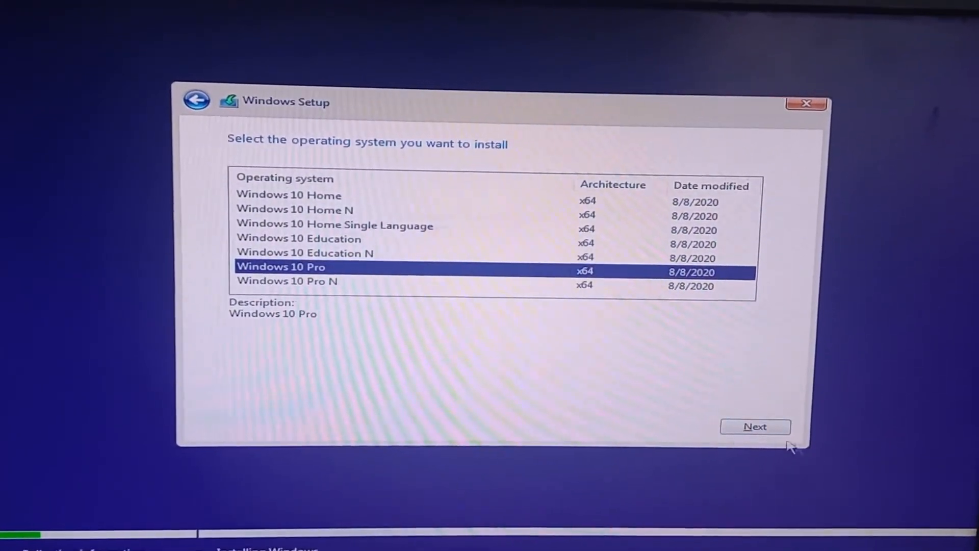
click(755, 427)
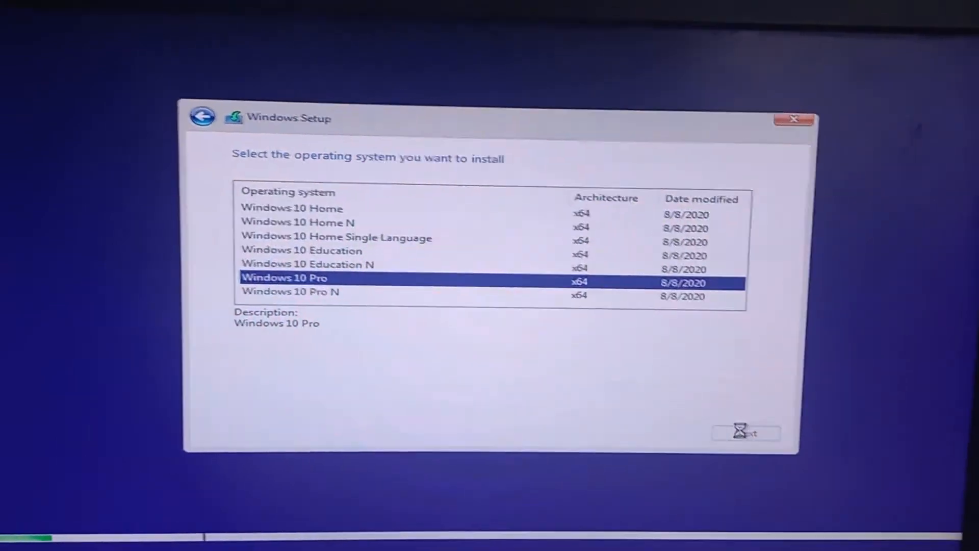
click(744, 432)
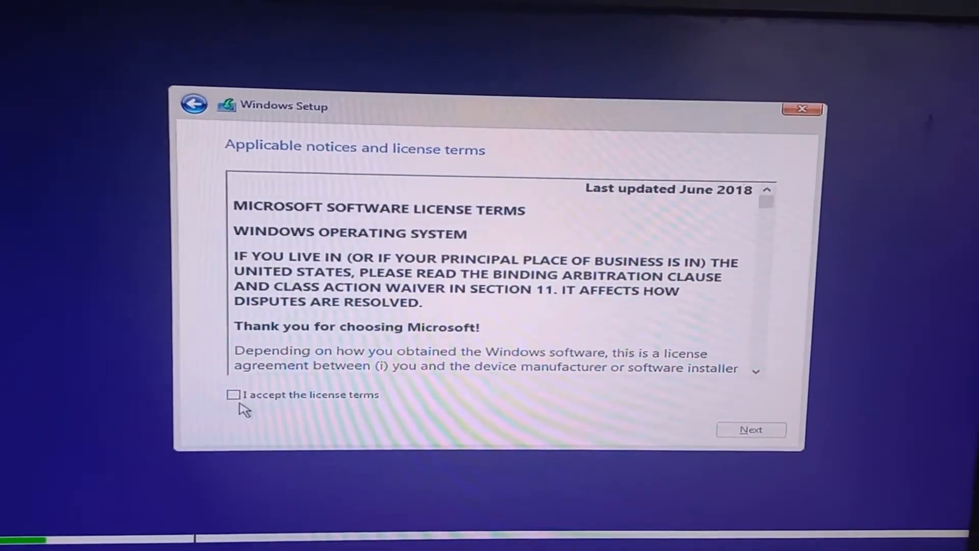
Accept the license terms and choose 'Custom: Install Windows only (advanced)'
click(233, 393)
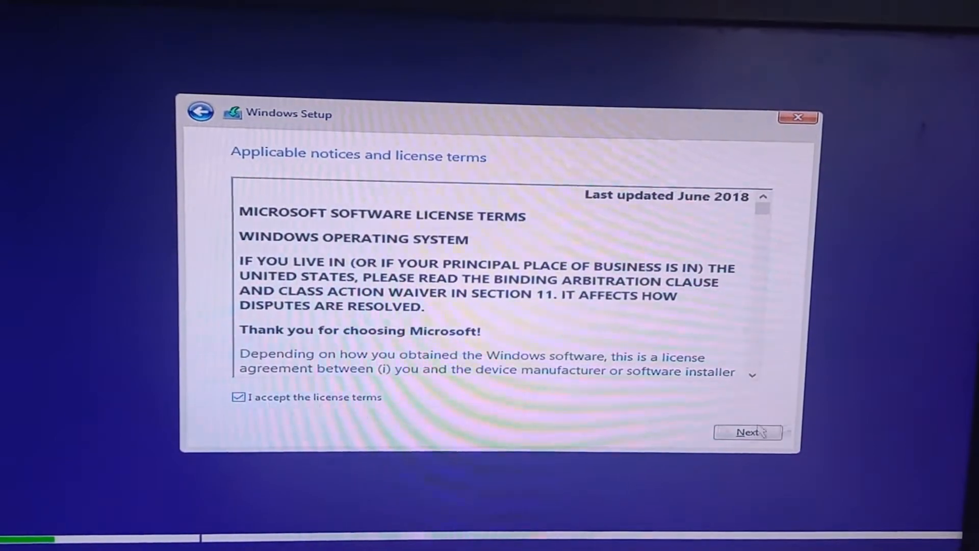
click(746, 431)
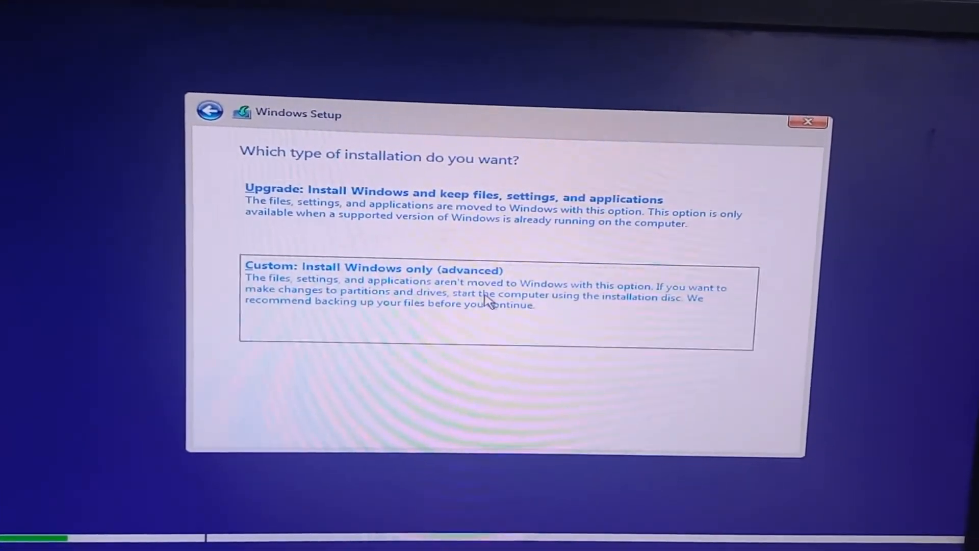
click(373, 268)
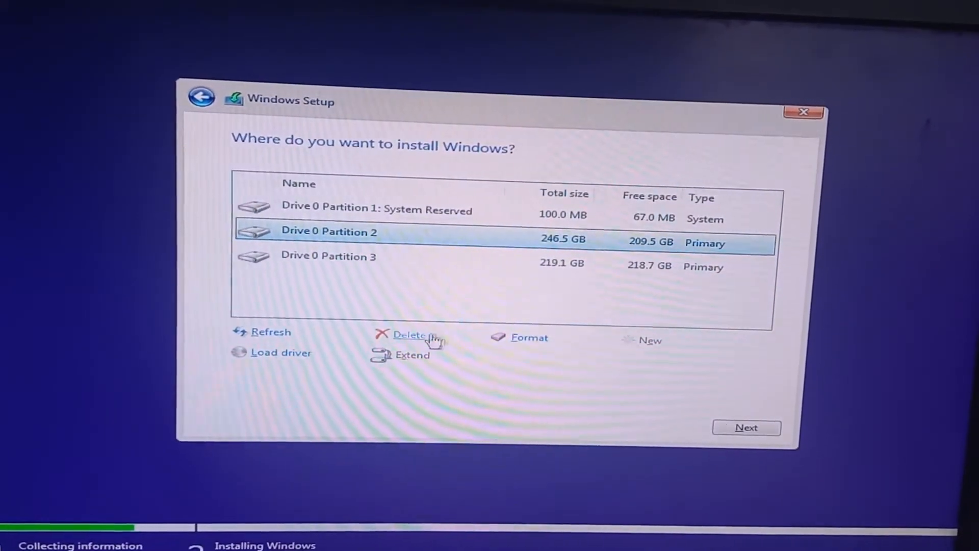
Delete and recreate the 246.5 GB Drive 0 partition, then install Windows onto it
click(409, 334)
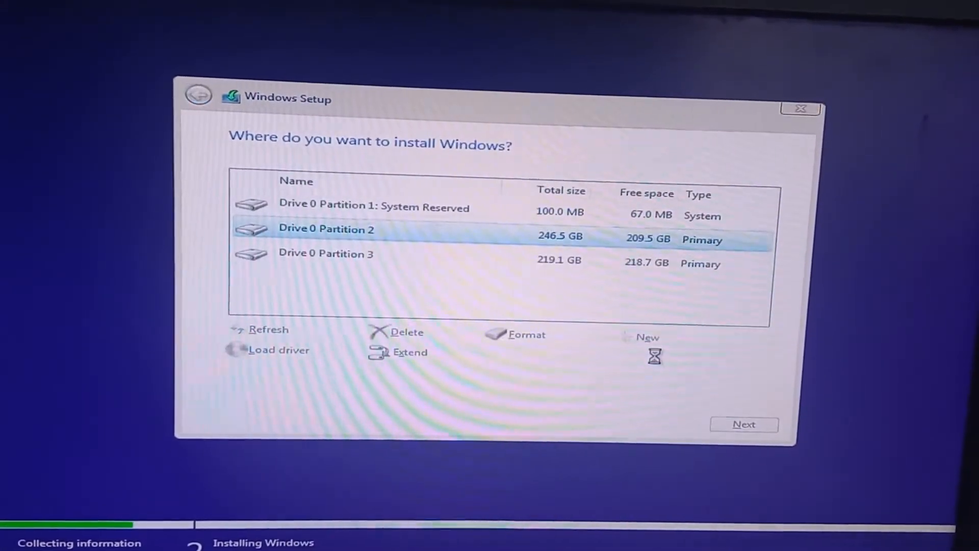
click(404, 331)
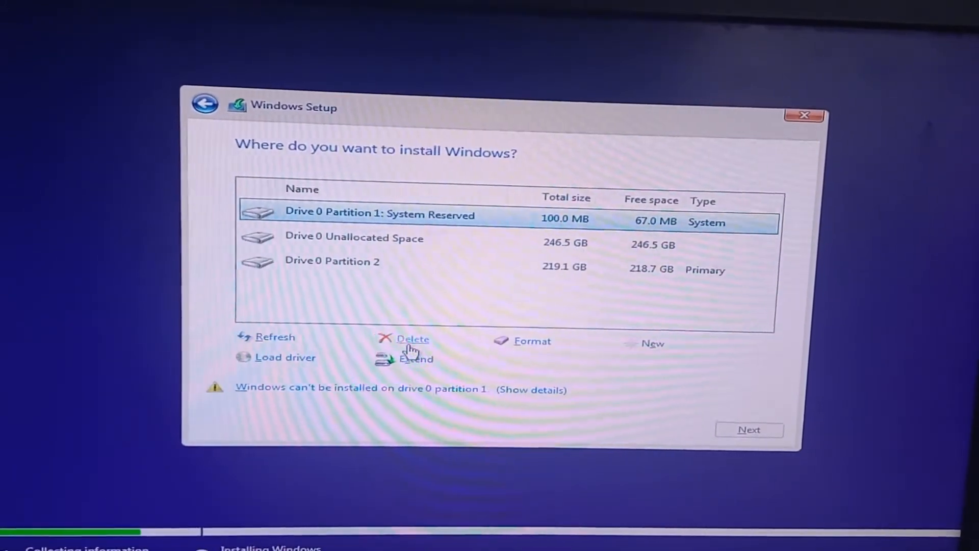
click(652, 343)
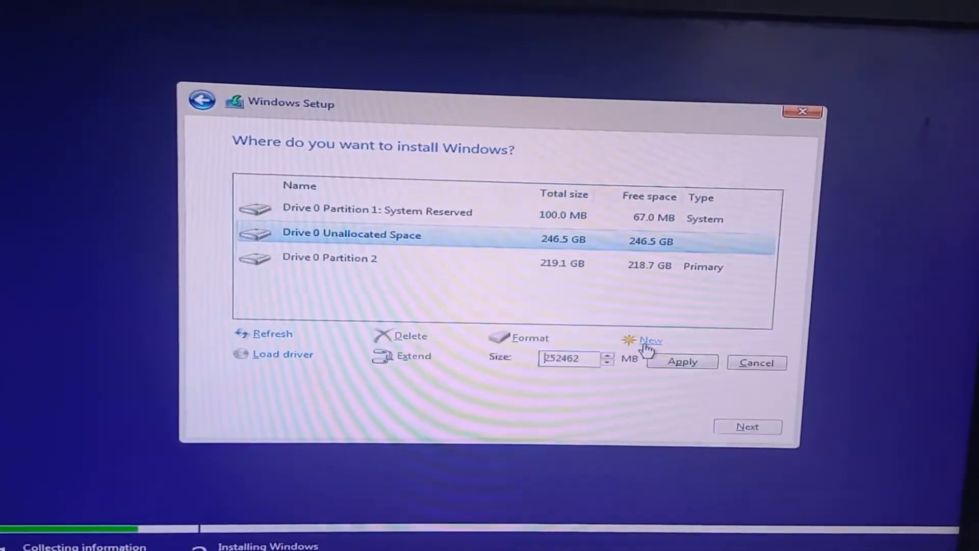
click(680, 361)
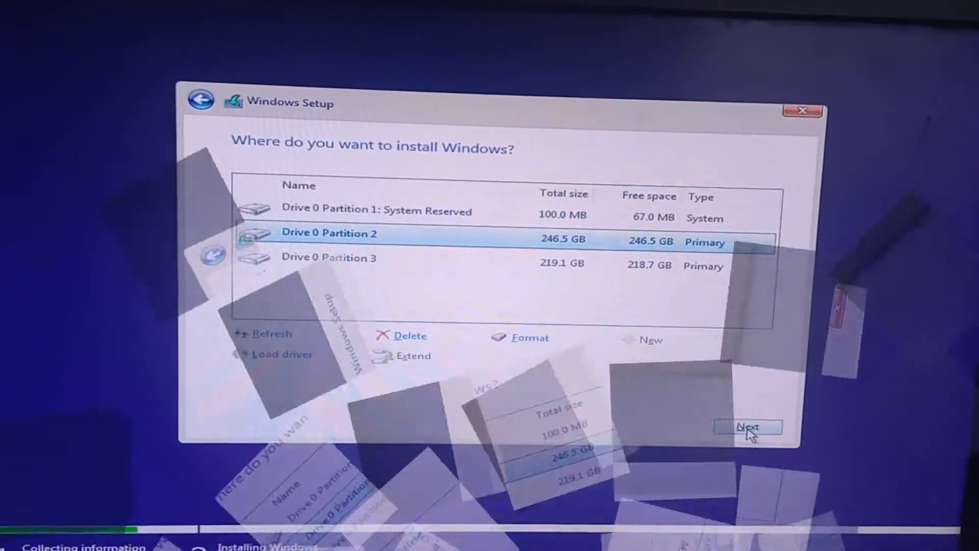
click(748, 426)
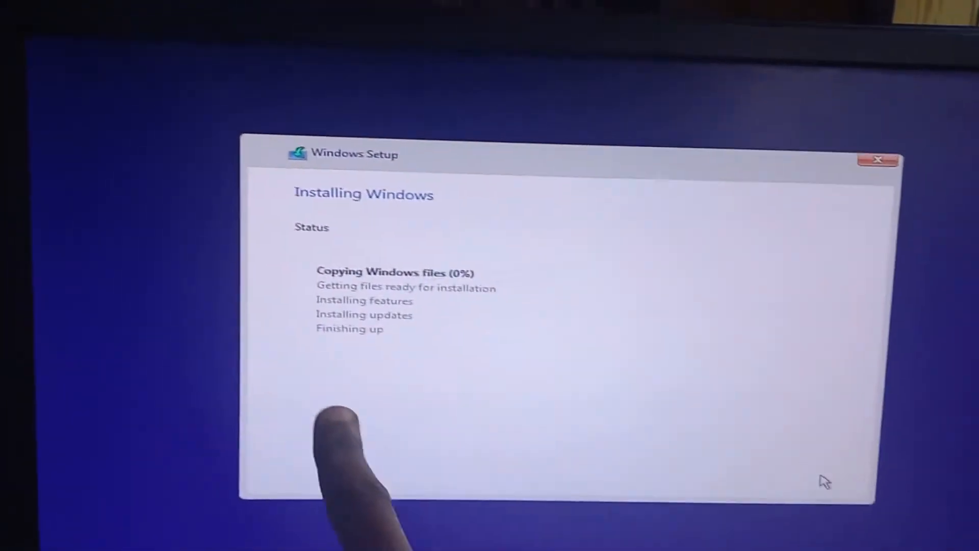